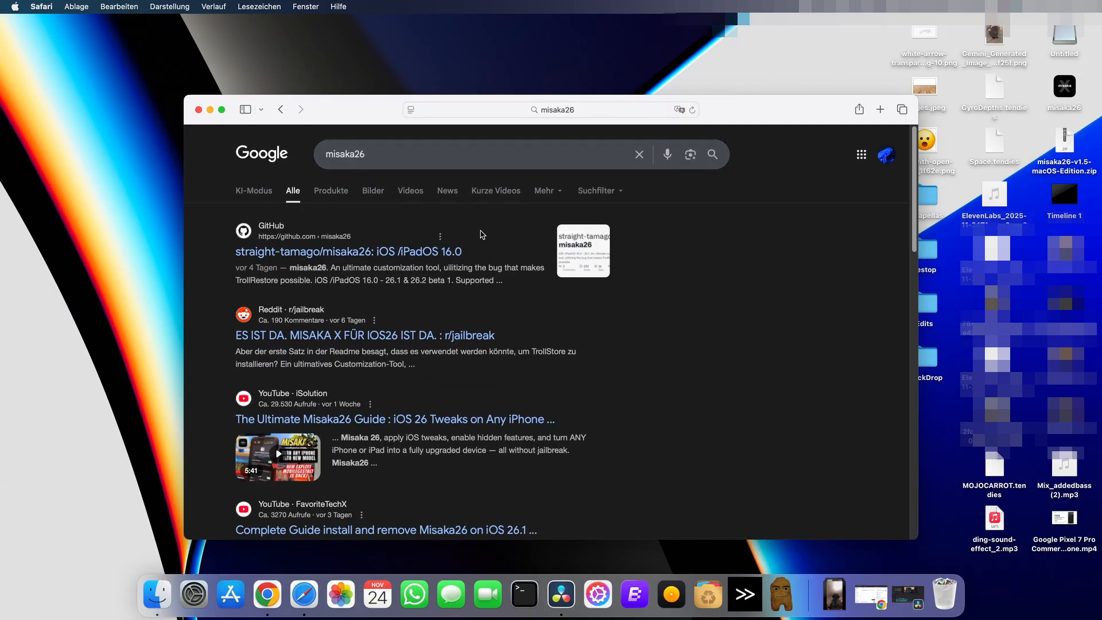
- Open the 'straight-tamago/misaka26' Google result and scroll toward its Releases section
click(348, 252)
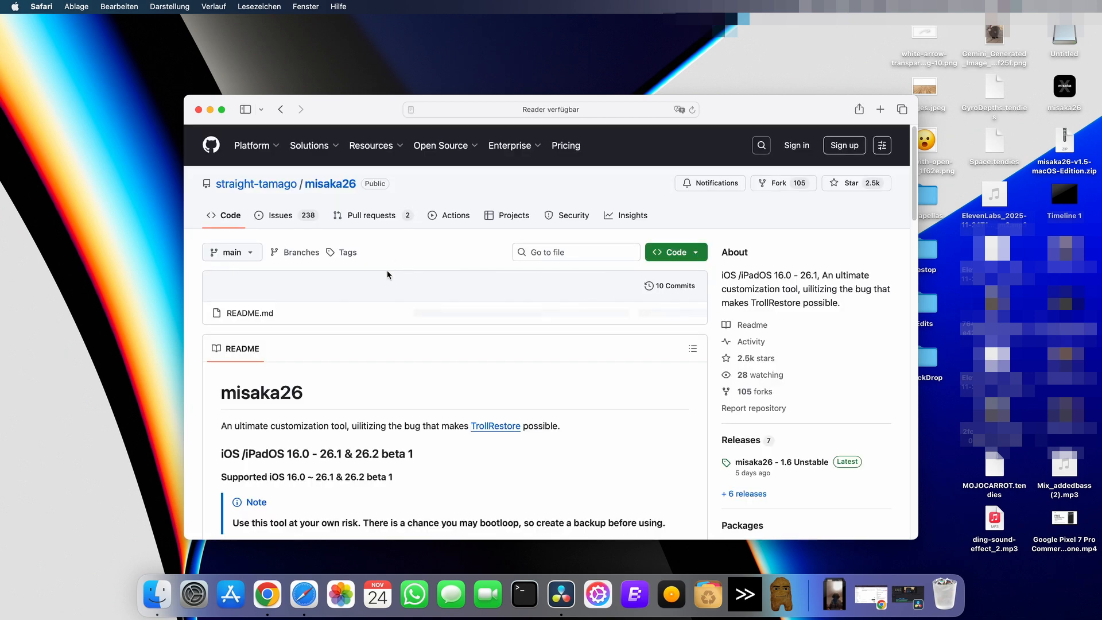
scroll(down, 3)
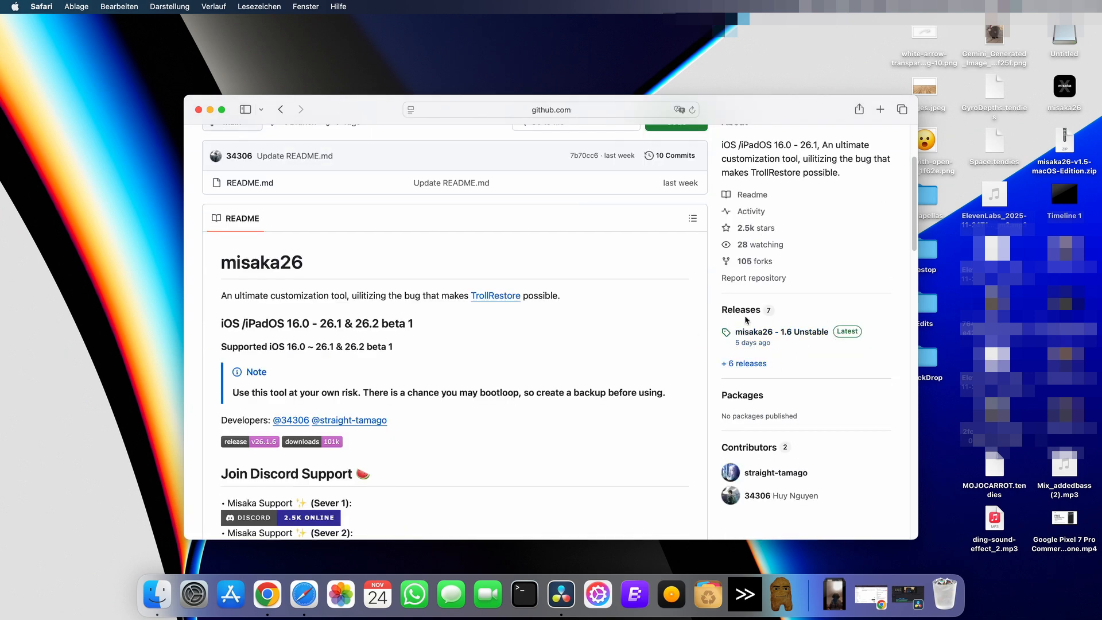
- Open the 'misaka26 - 1.6 Unstable' release and scroll down to its Assets list
click(782, 331)
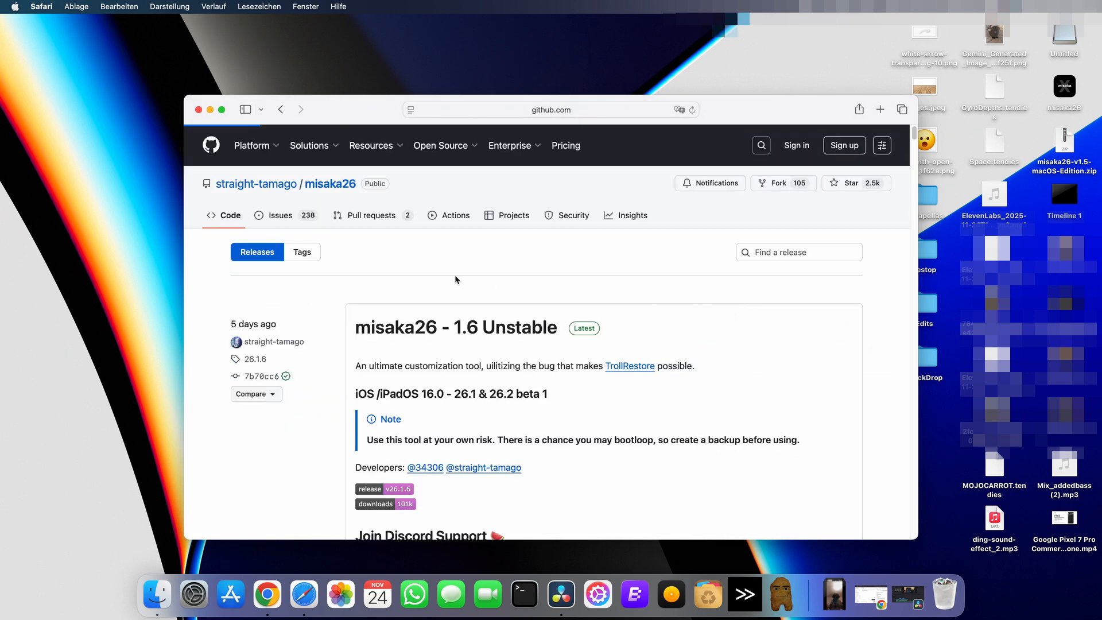
scroll(down, 3)
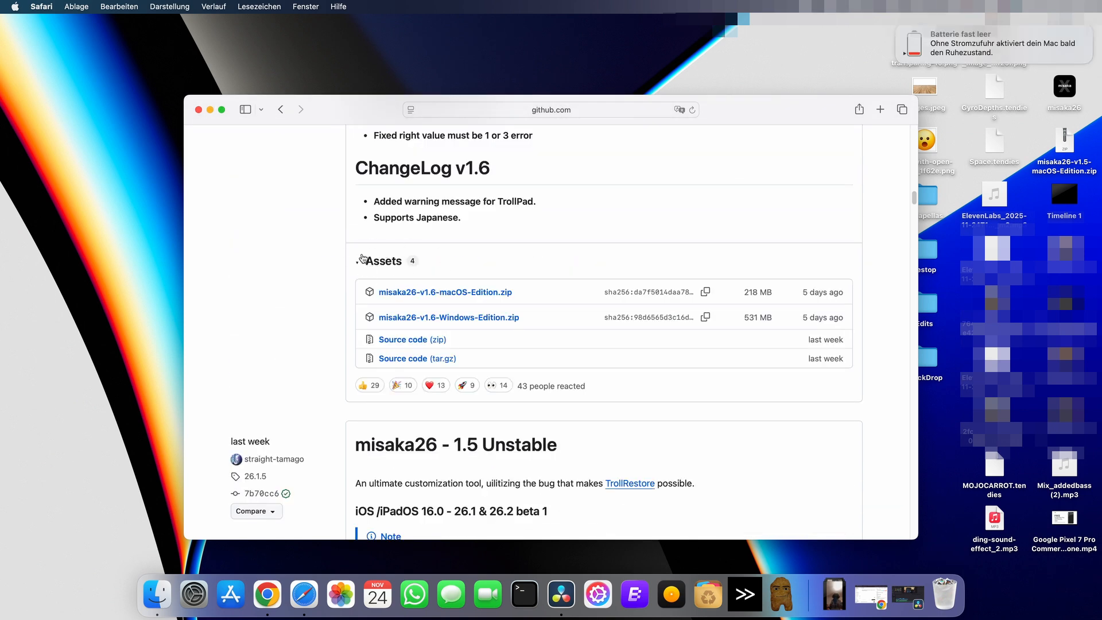
mouse_move(418, 292)
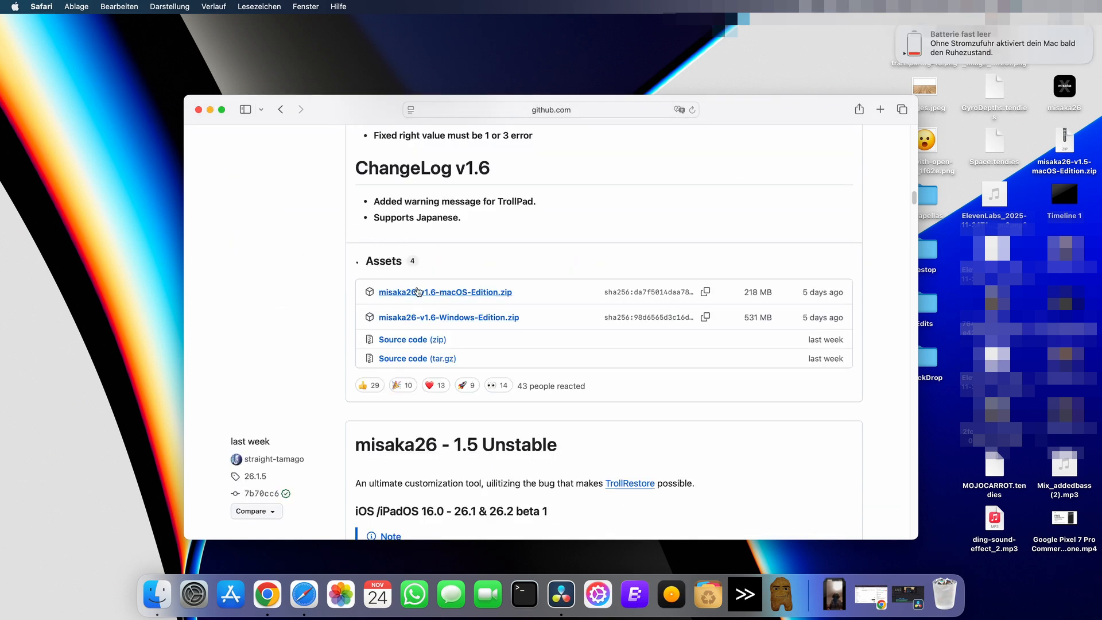